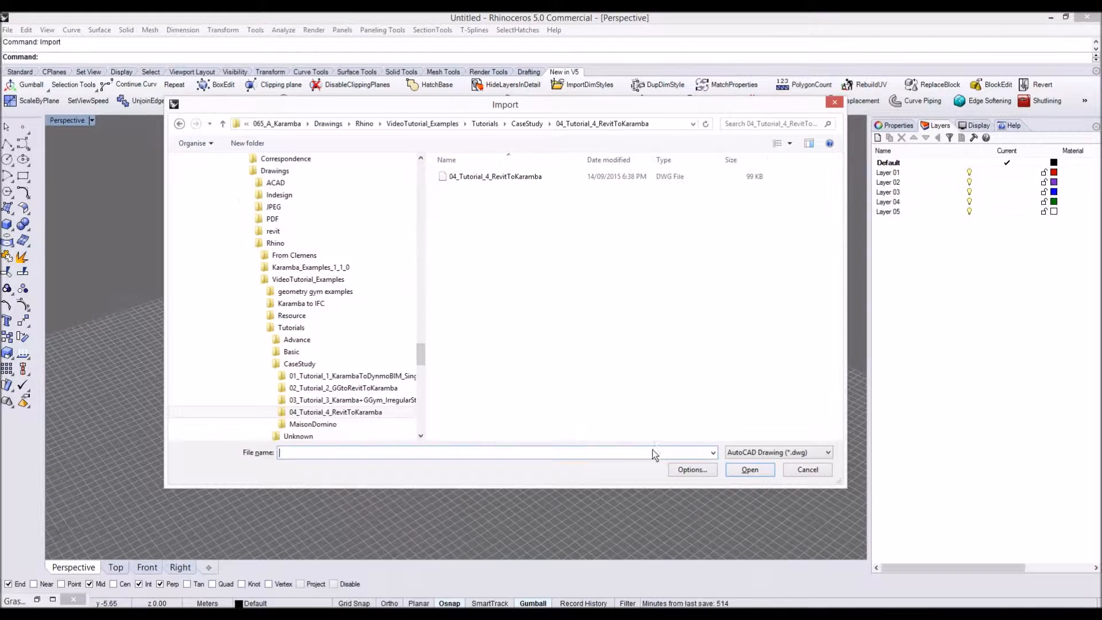
Step: Import the 04_Tutorial_4_RevitToKaramba DWG so the truss frame appears with its layers
click(496, 177)
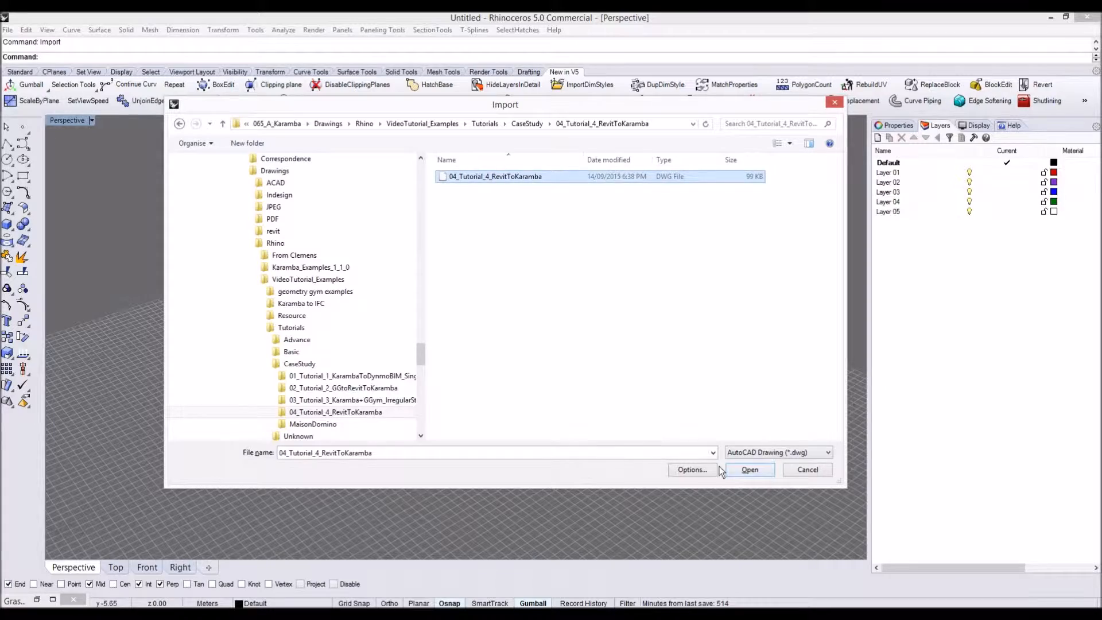
click(750, 469)
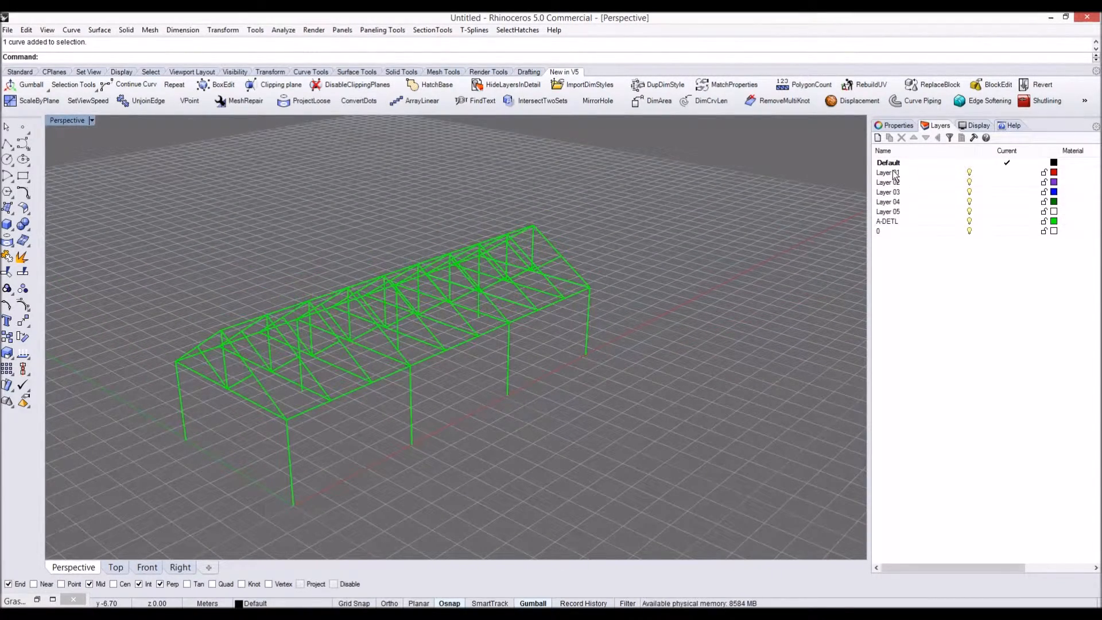
Step: Rename the first layers to Roof Ridge Beam, Rafter Beam and Column
click(887, 172)
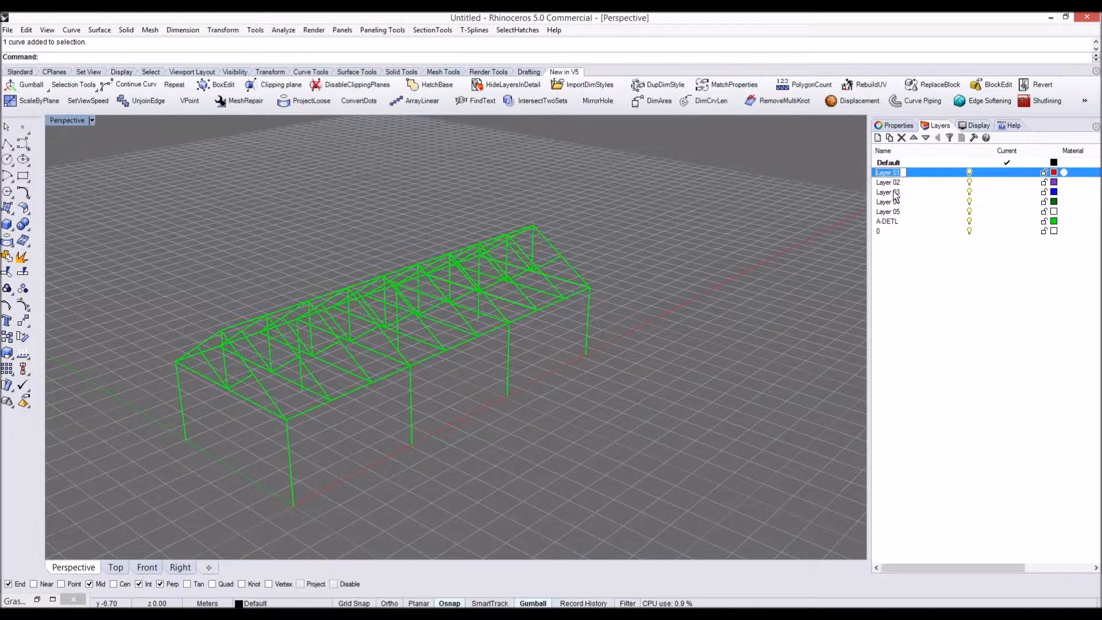
text(Roof Ridge Beam)
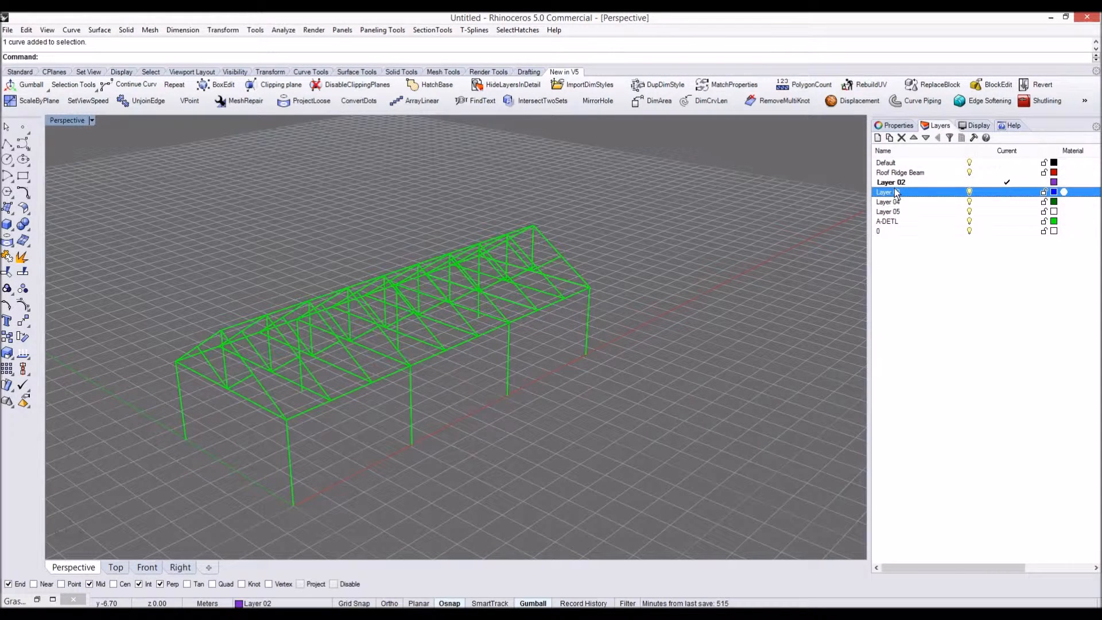
click(914, 183)
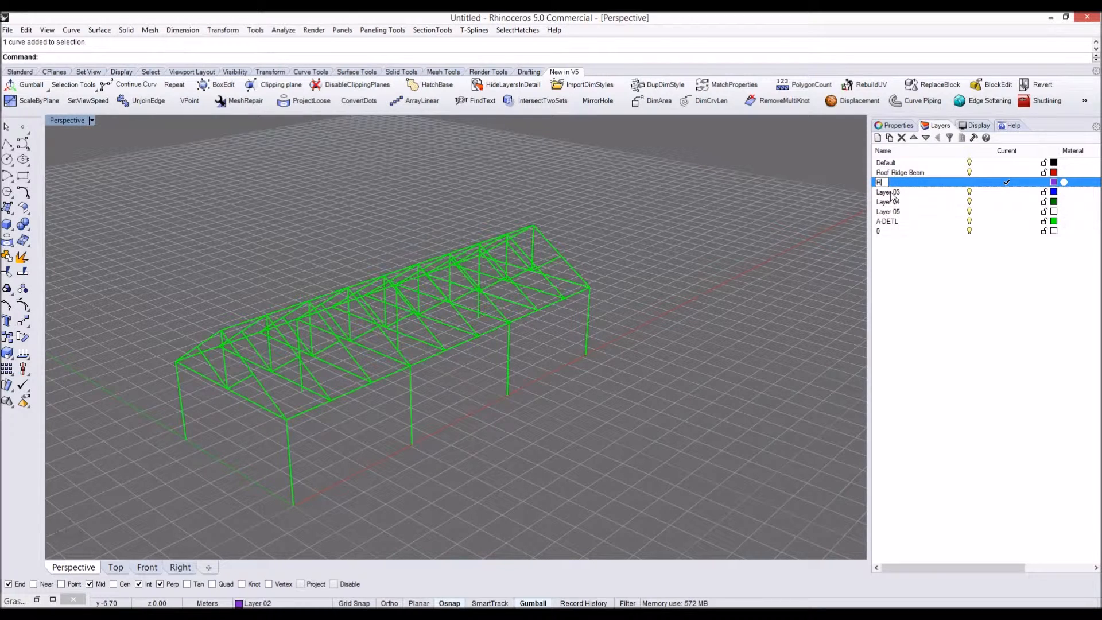
text(Rafter Beam)
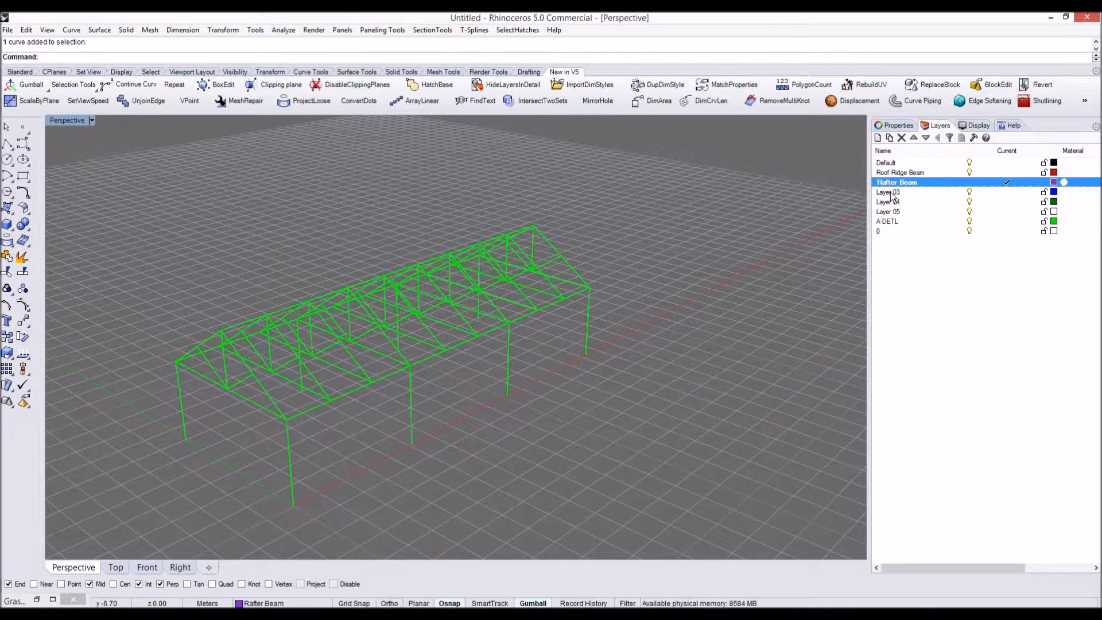
double_click(888, 191)
text(Column)
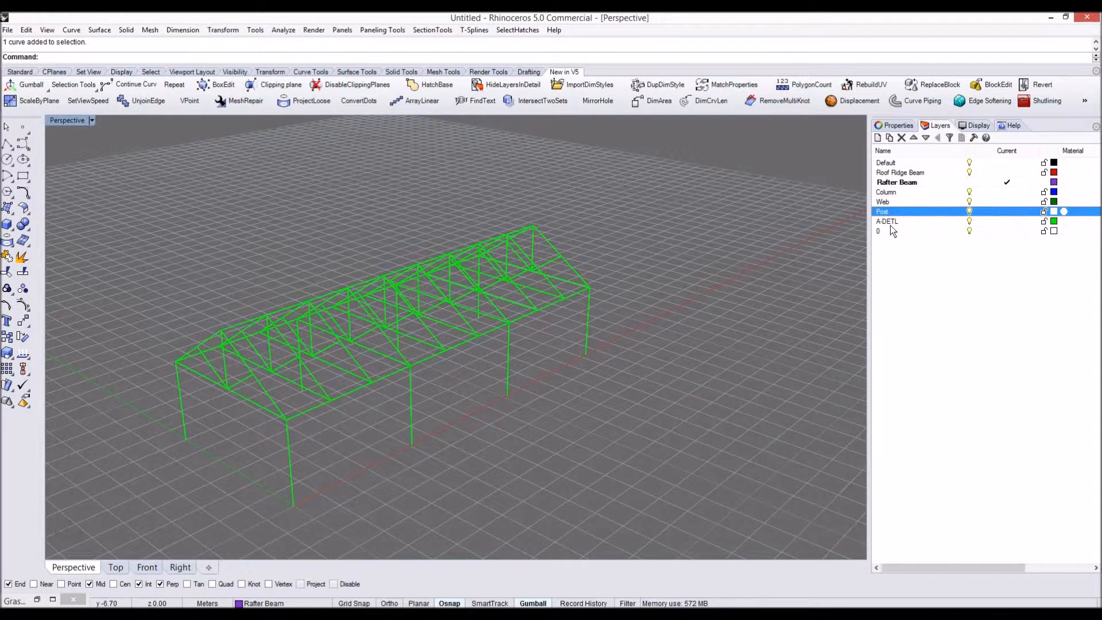
Step: Rename the remaining layers, including A-DETL to Bottom Chord and layer 0 to Work
click(907, 222)
text(Top)
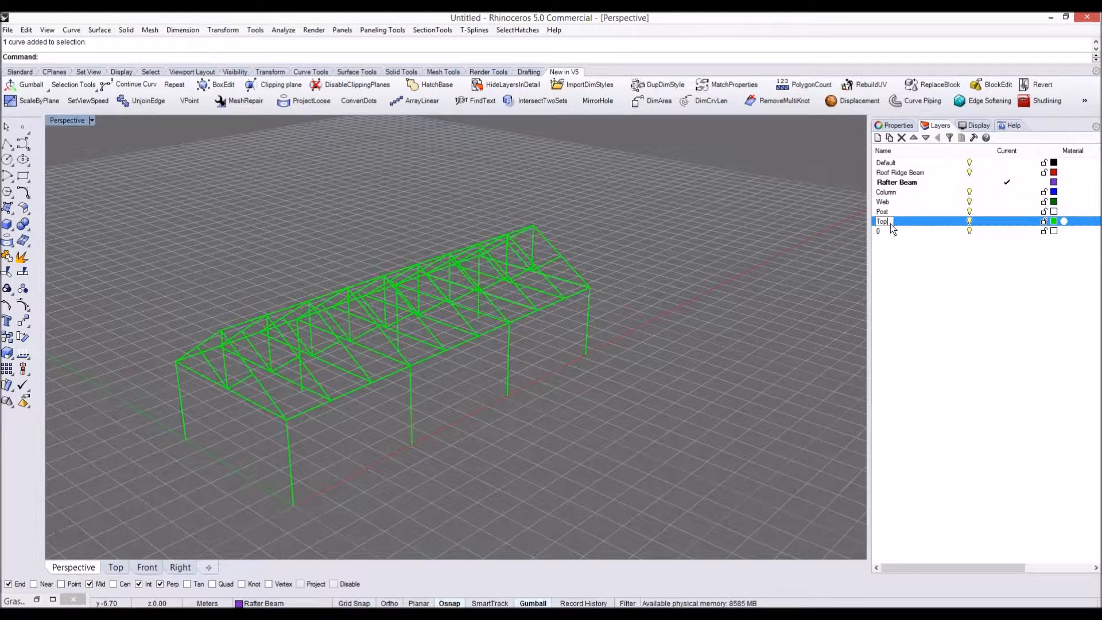
text(Chord)
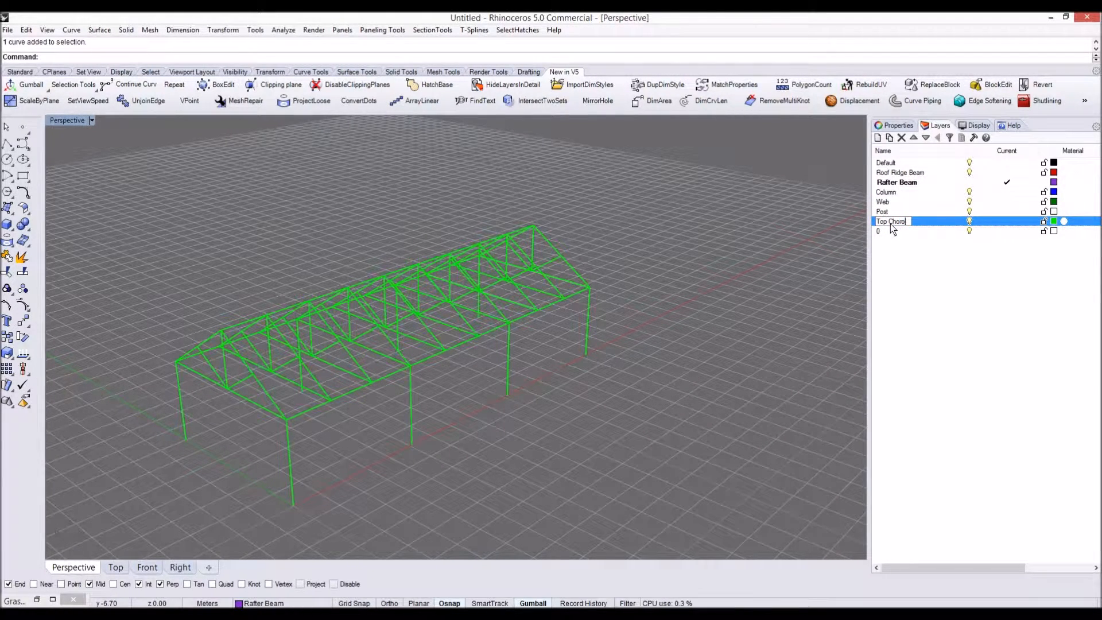
click(893, 231)
text(Bottom Chord)
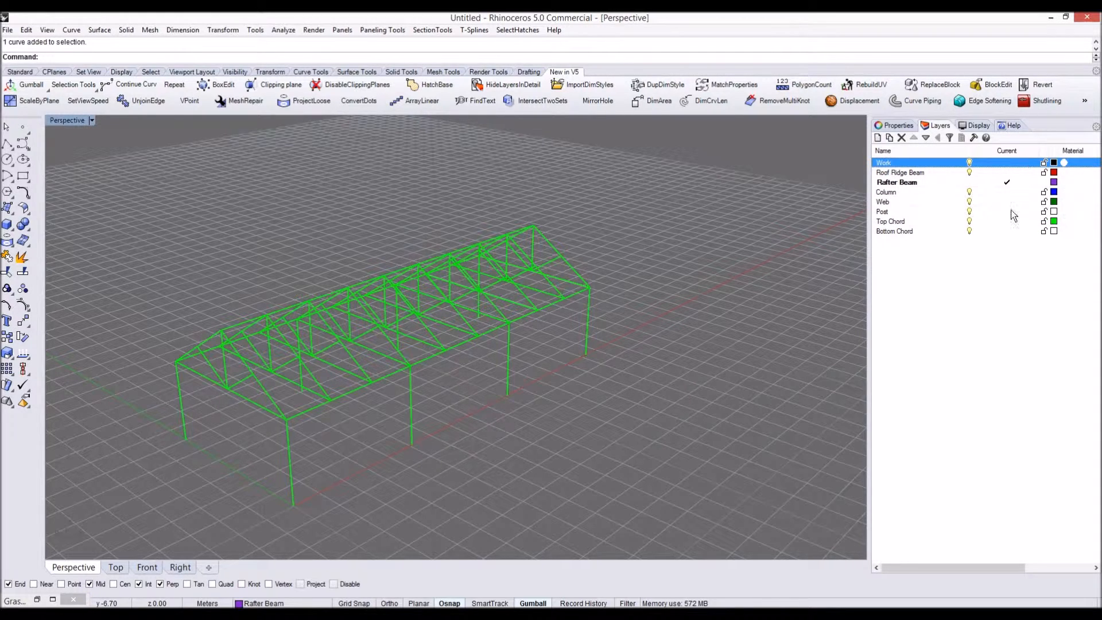
Step: Set Bottom Chord to a sea-green layer colour and Post to purple
click(1053, 231)
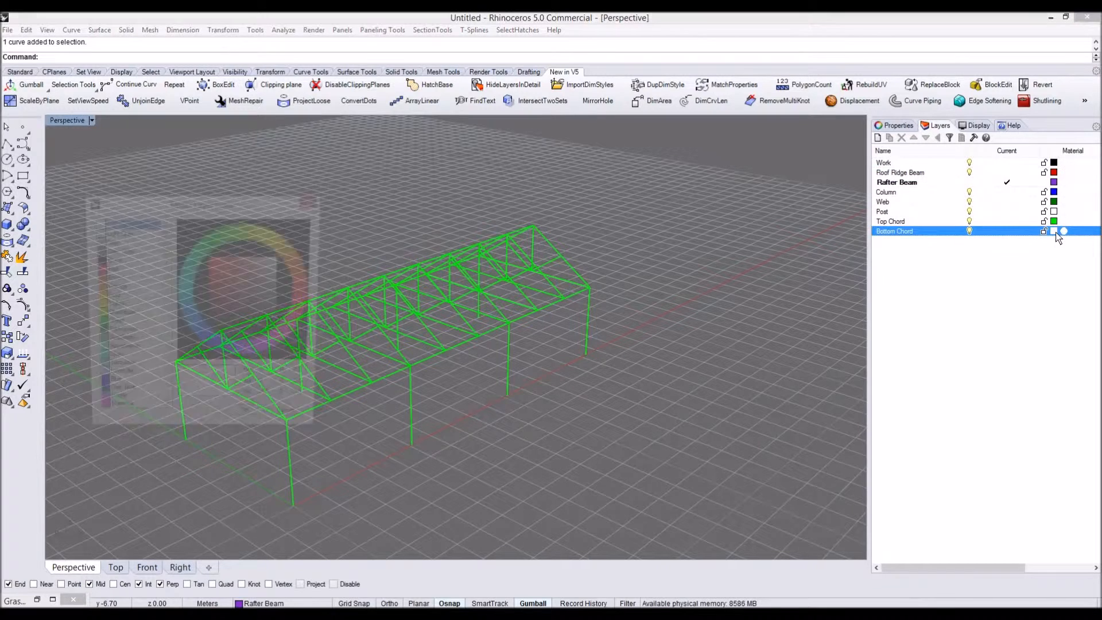
click(1054, 231)
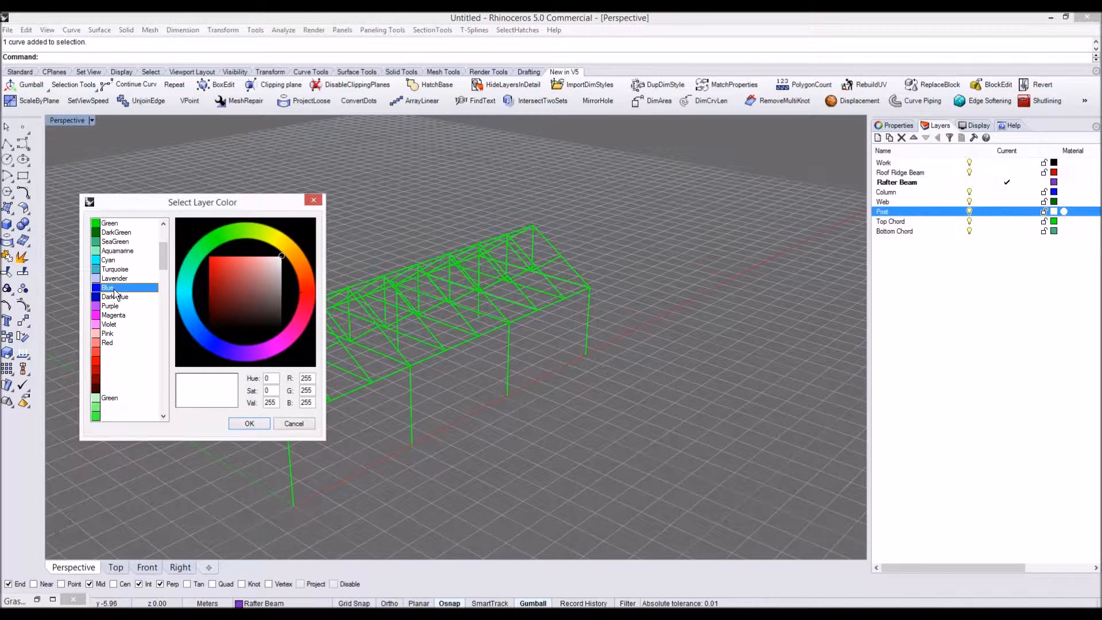
click(110, 305)
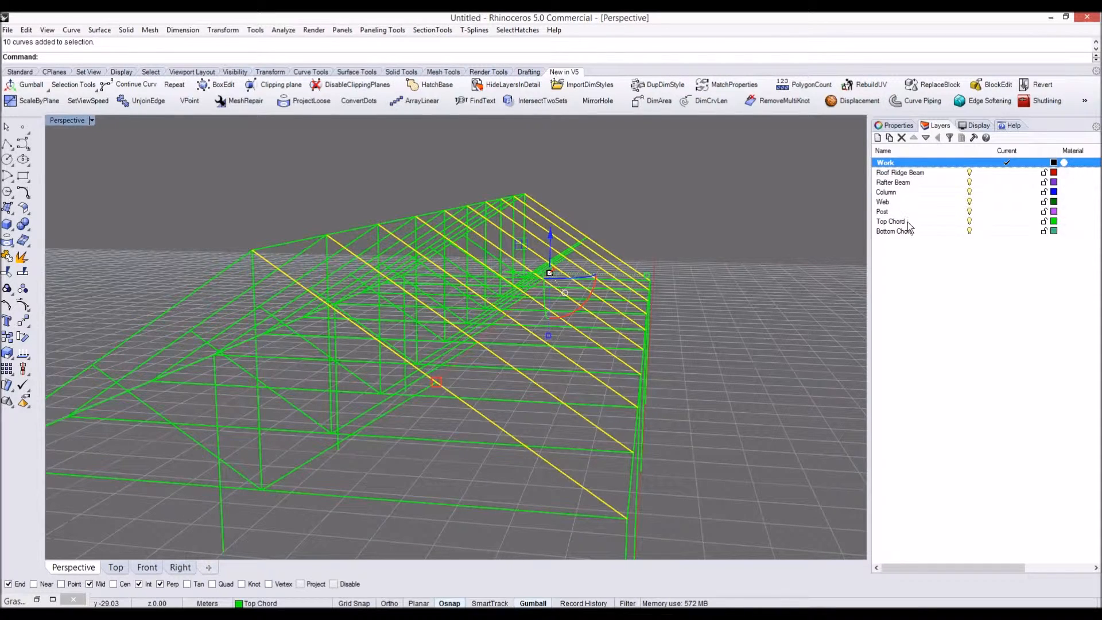
Step: Move the ridge post line onto the Post layer and the diagonal members onto Web
right_click(891, 221)
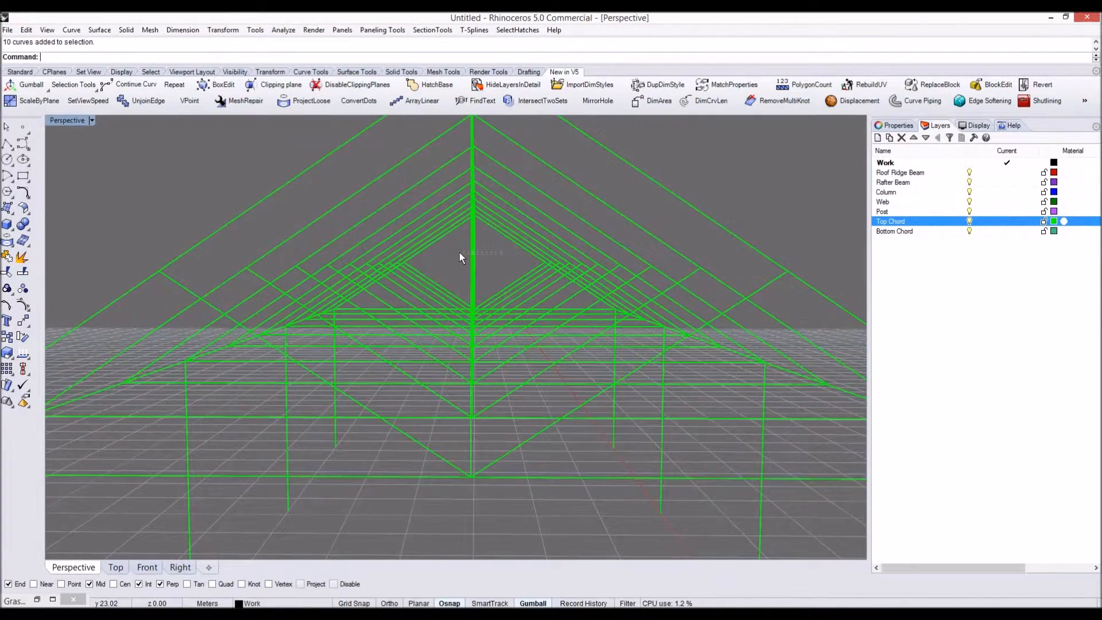
right_click(882, 211)
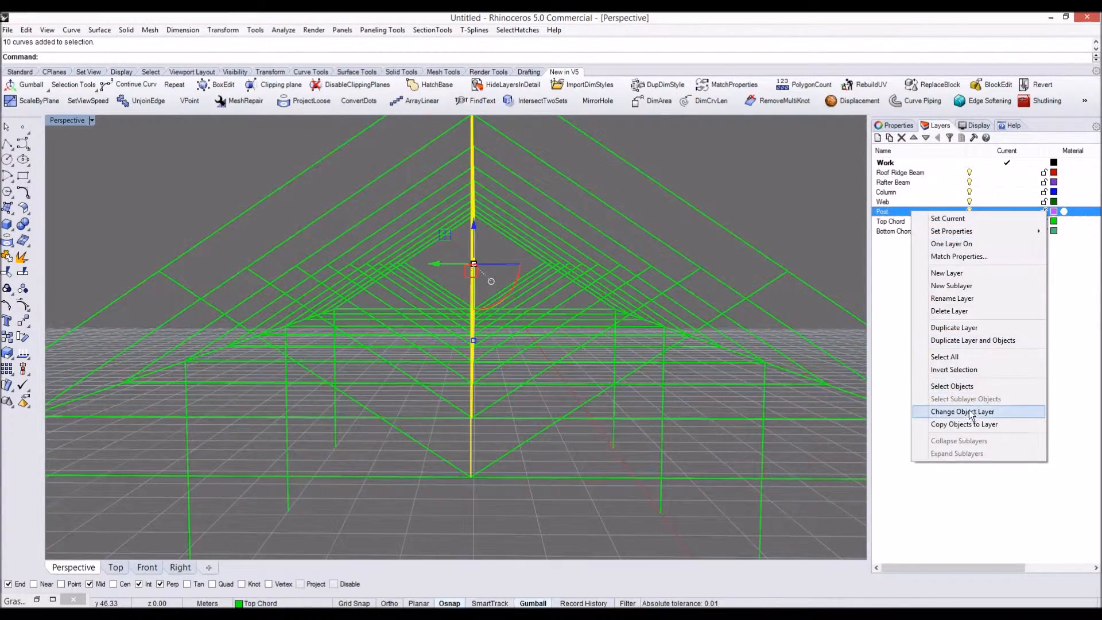
click(963, 411)
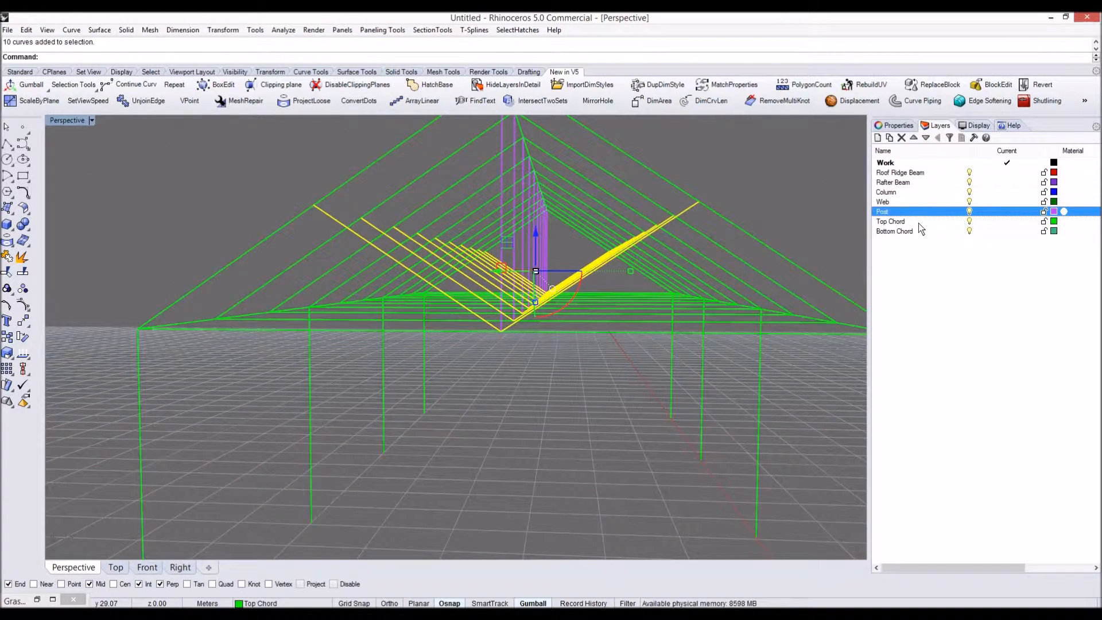
right_click(883, 202)
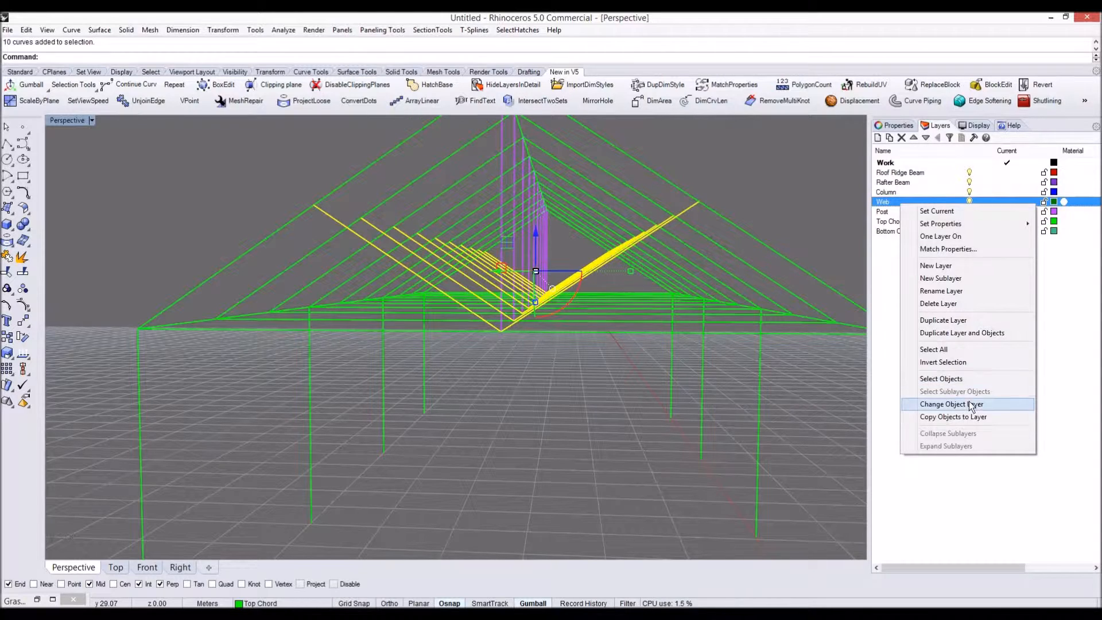
click(951, 403)
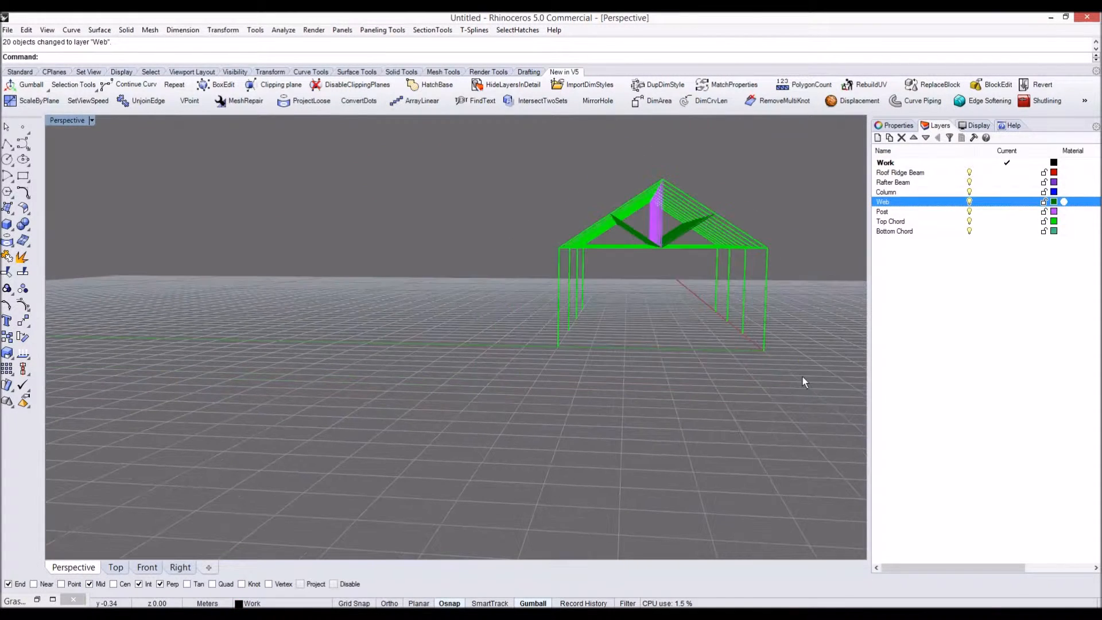
Step: Move the columns onto Column and the horizontal members onto the Bottom Chord layer
right_click(885, 192)
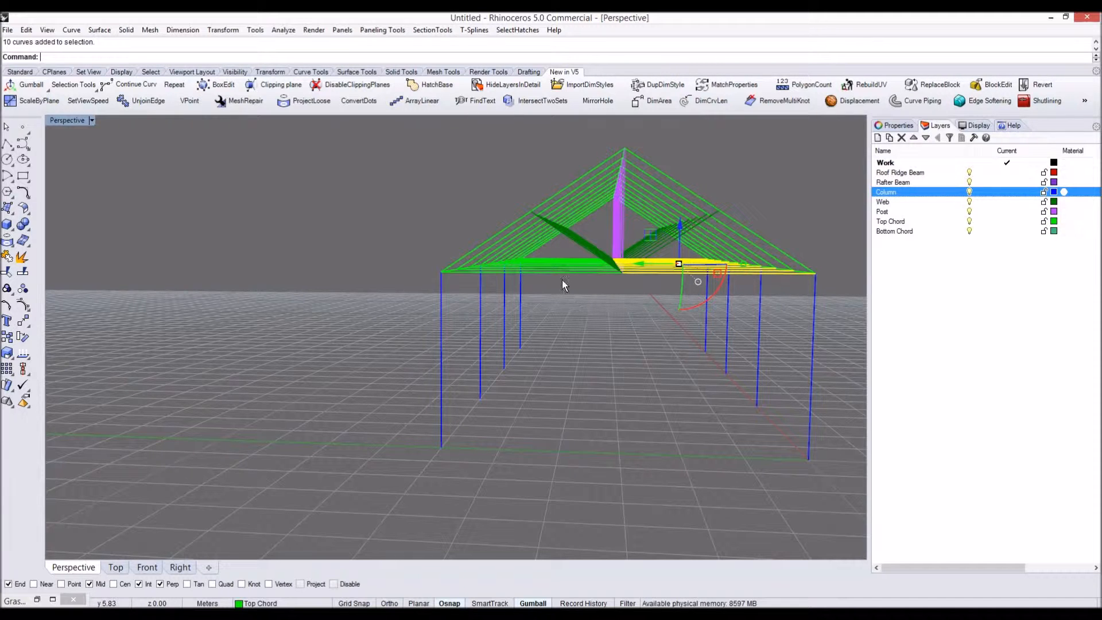
right_click(894, 231)
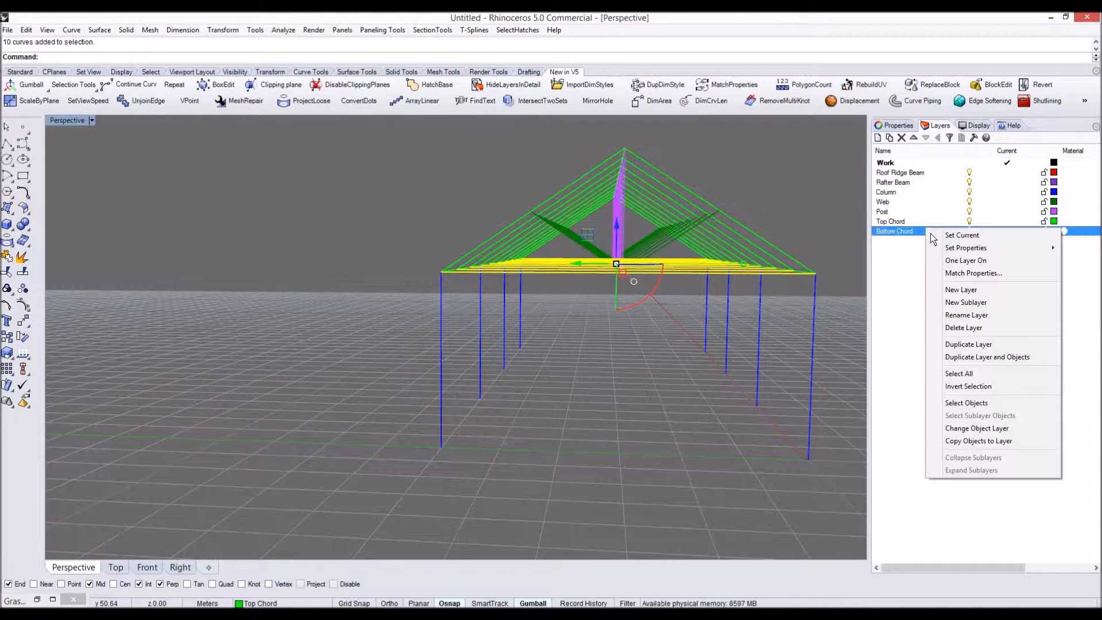
click(977, 429)
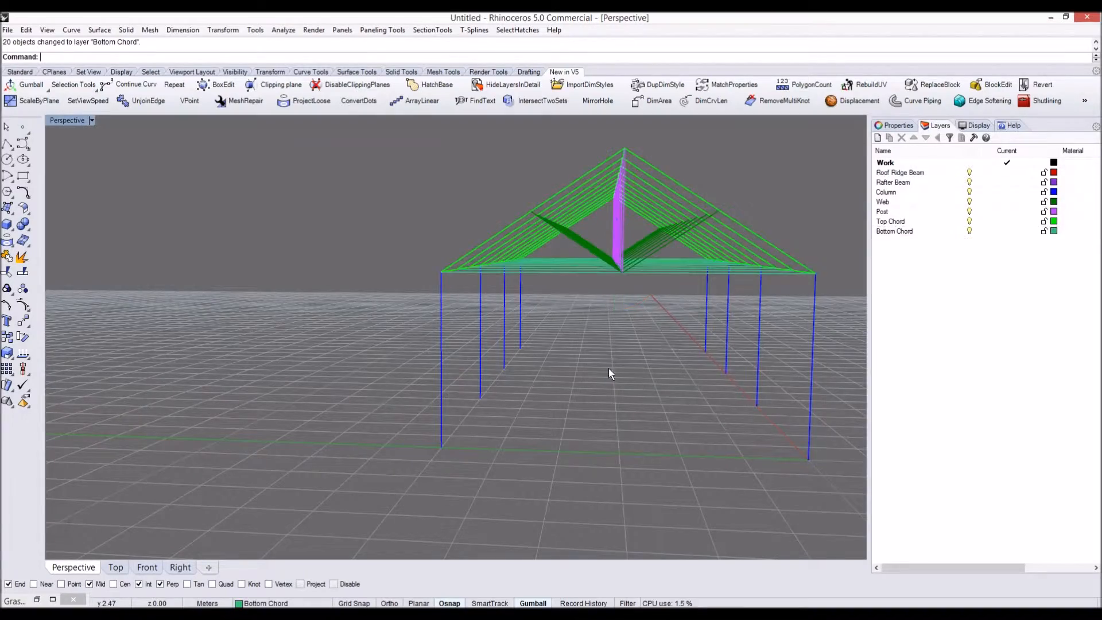
drag(609, 373, 621, 367)
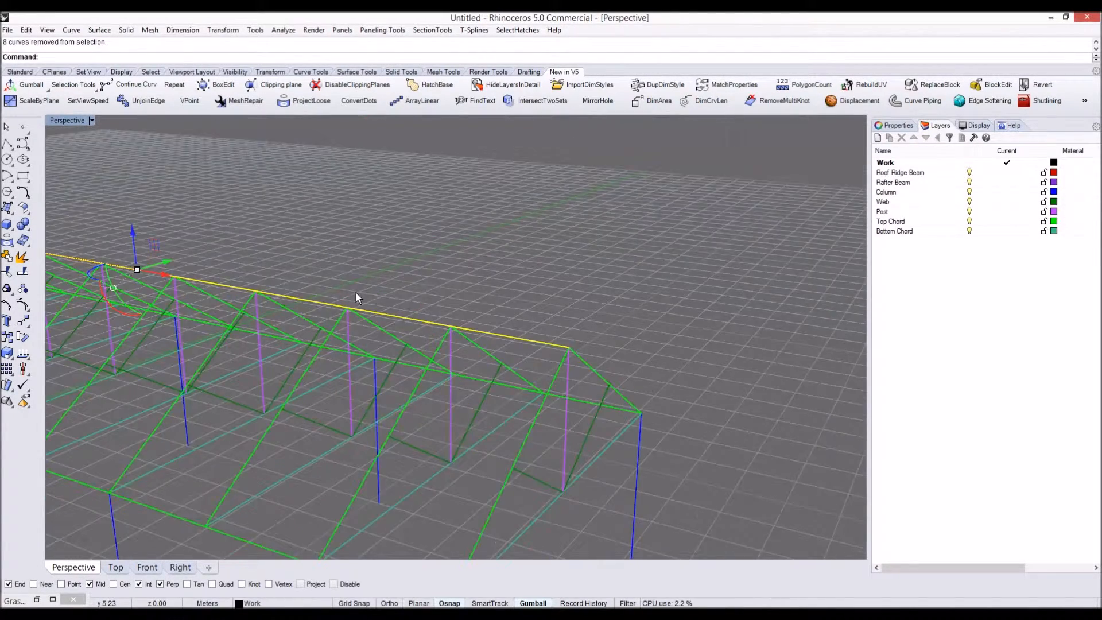
Step: Move the selected ridge curves onto the Roof Ridge Beam layer and check the truss
right_click(900, 173)
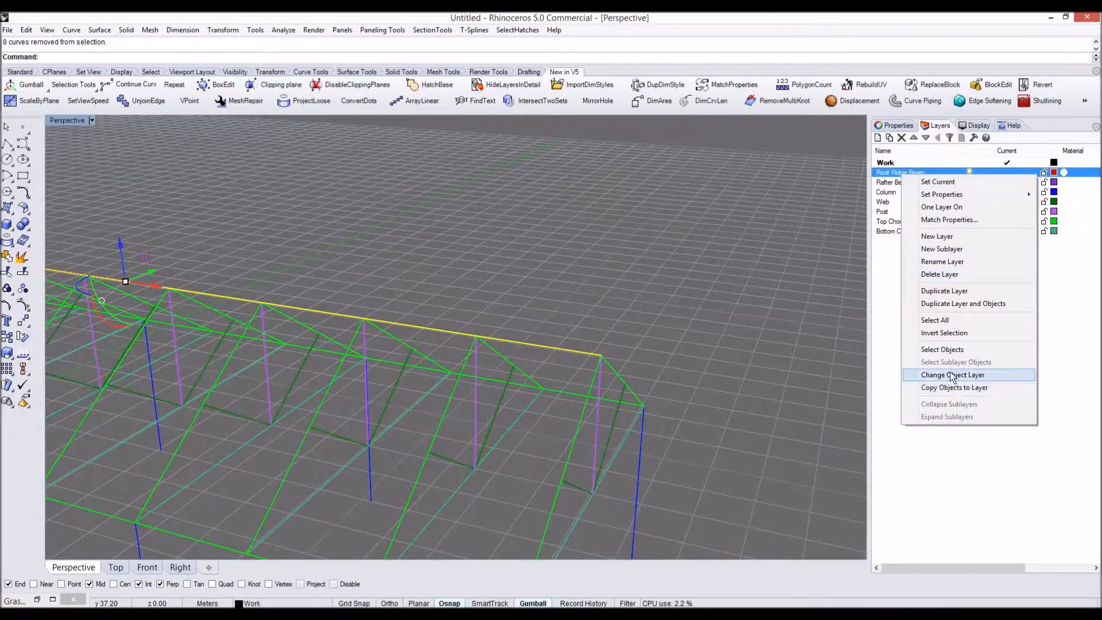
click(953, 375)
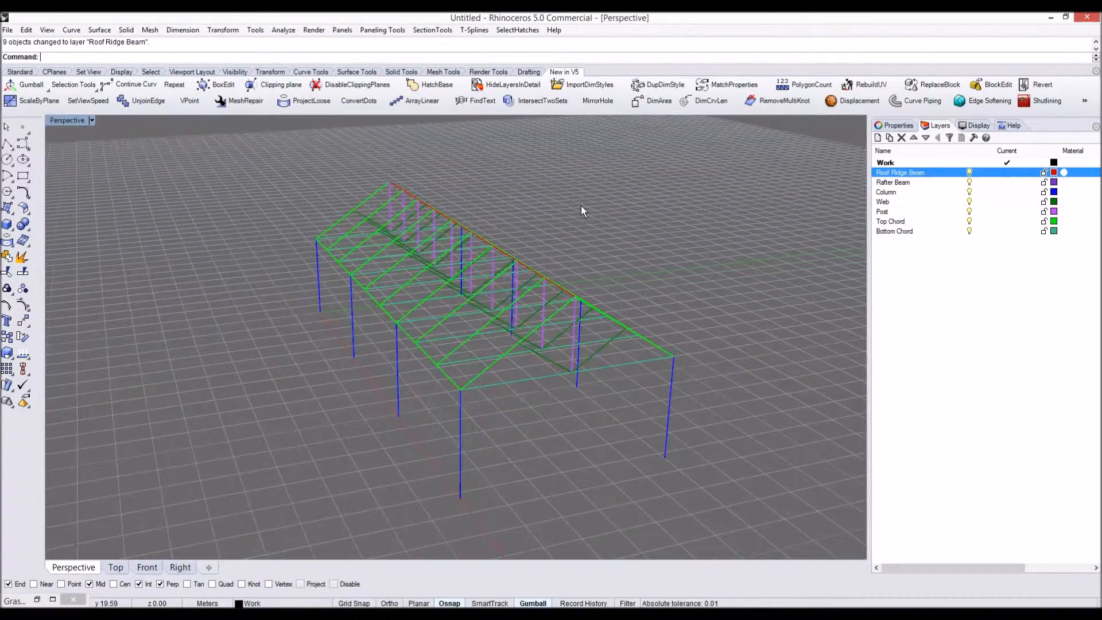
drag(582, 211, 477, 261)
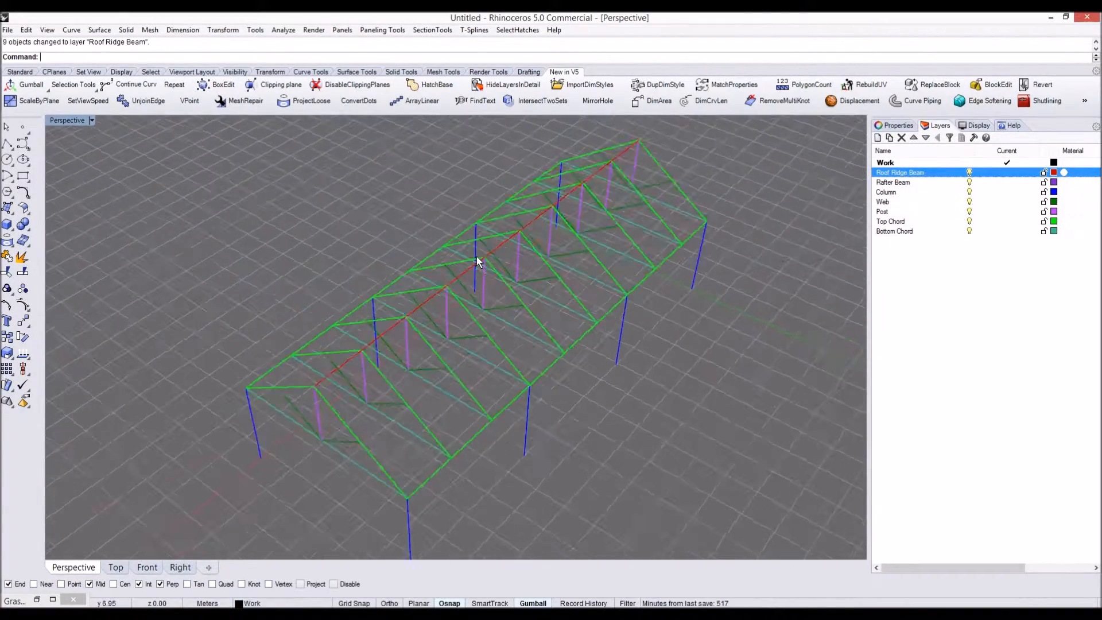
drag(477, 261, 467, 287)
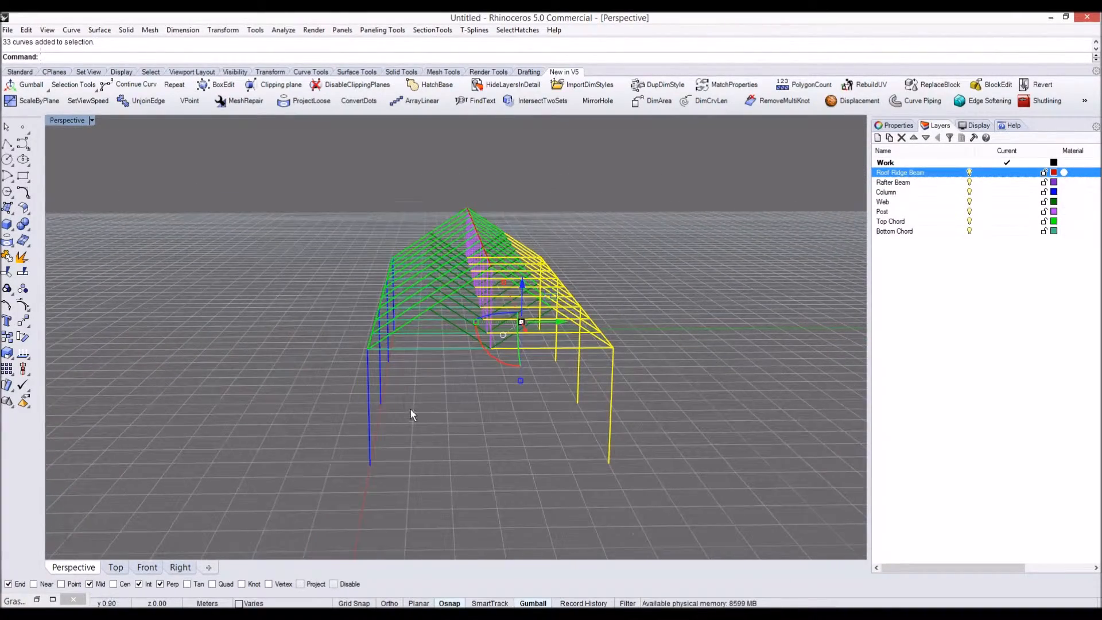
mouse_move(308, 223)
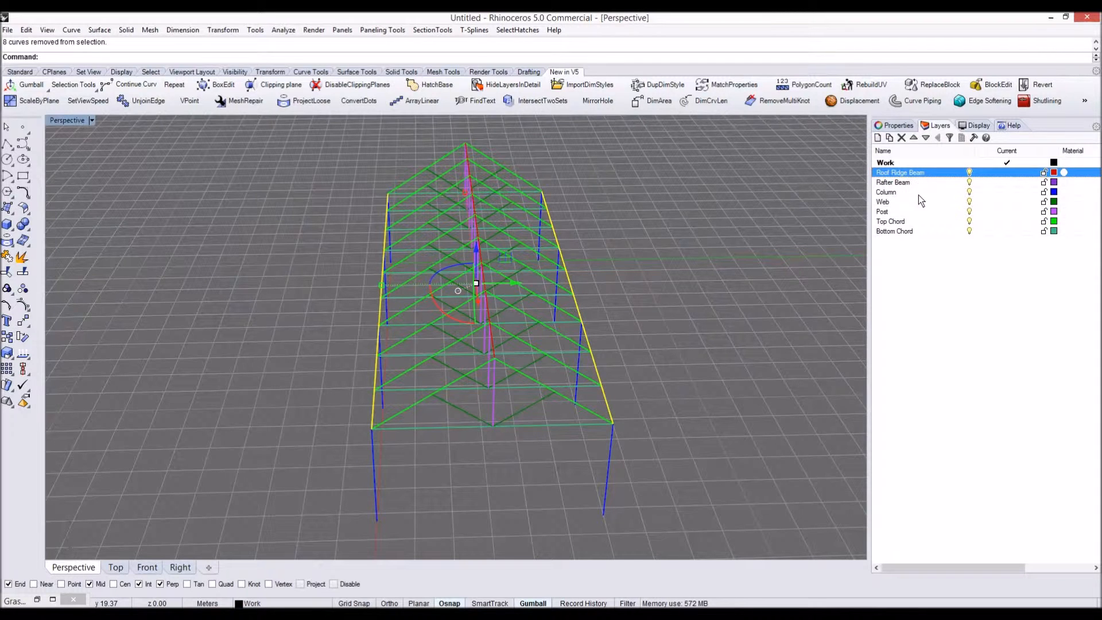
Step: Move the 18 rafter curves onto the Rafter Beam layer and review the frame
right_click(900, 172)
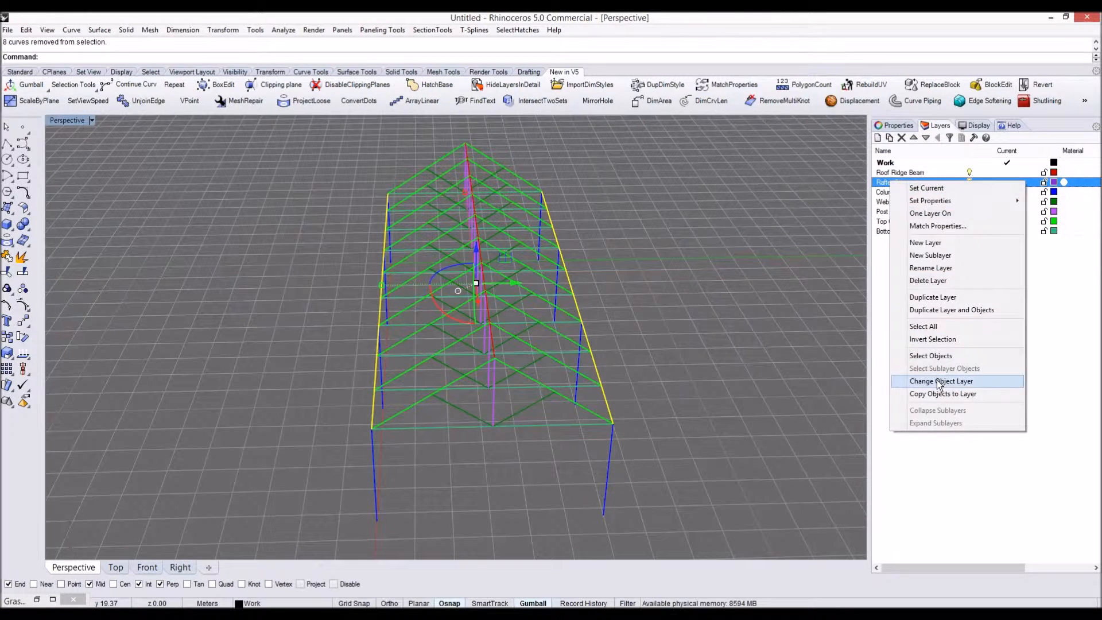
click(941, 380)
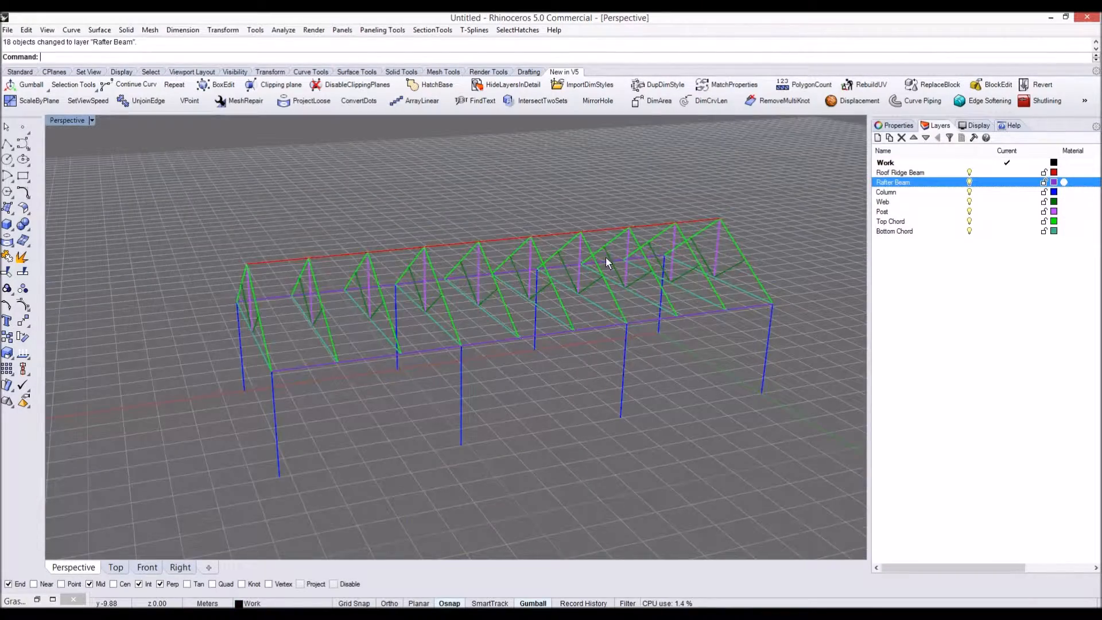
drag(609, 261, 457, 275)
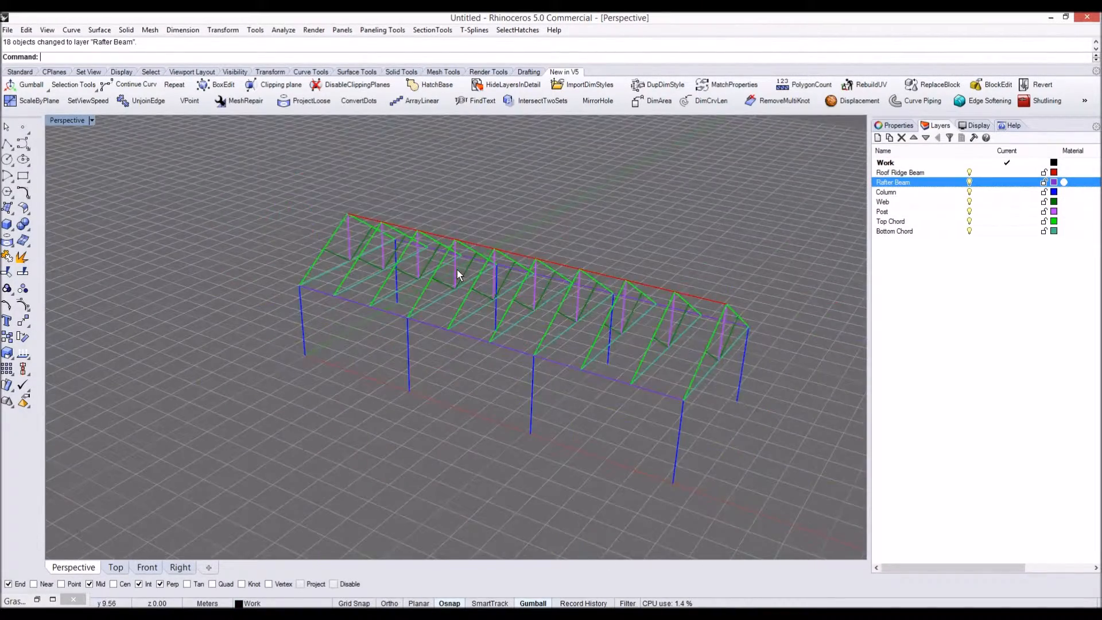
drag(457, 274, 352, 285)
text(Grasshopper)
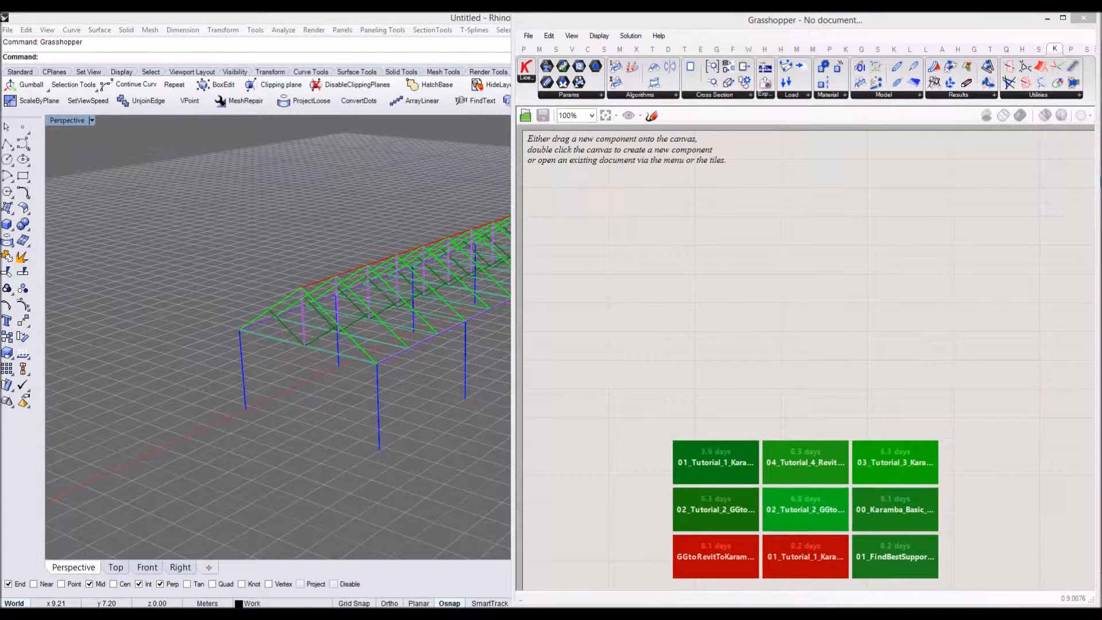
Step: Search 'geom' on the canvas and place a Geometry Pipeline component
double_click(790, 249)
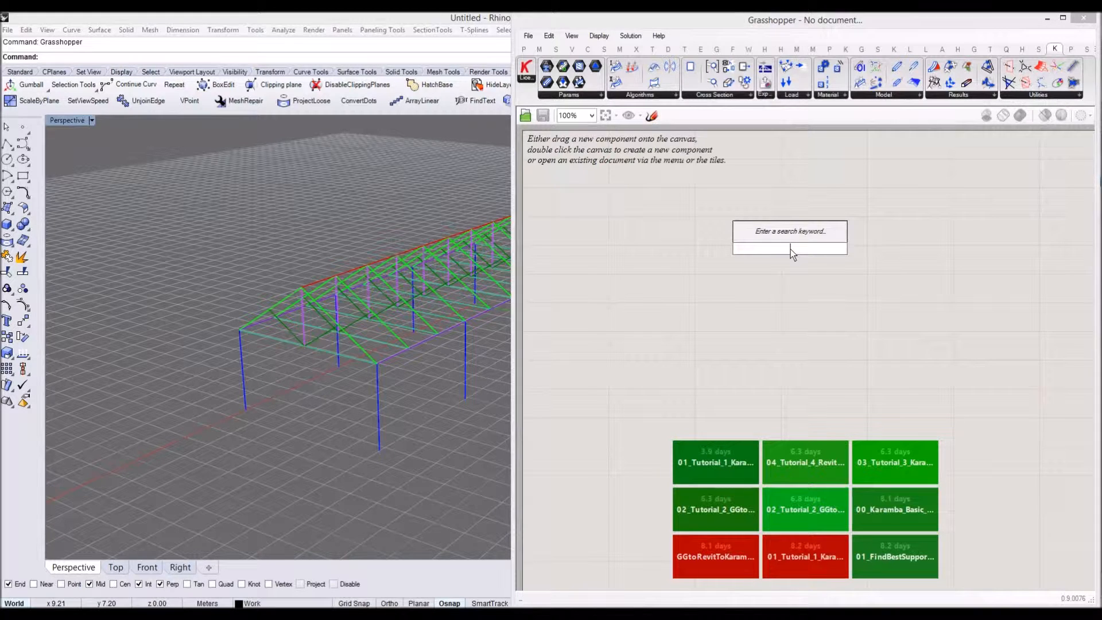
text(geometry pipe)
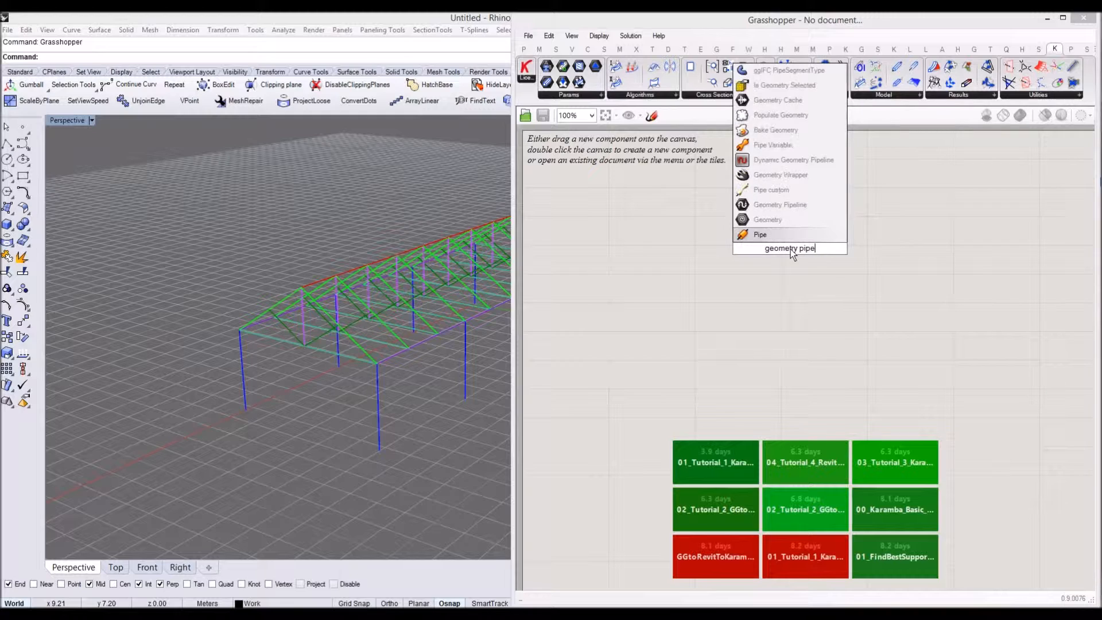
click(781, 204)
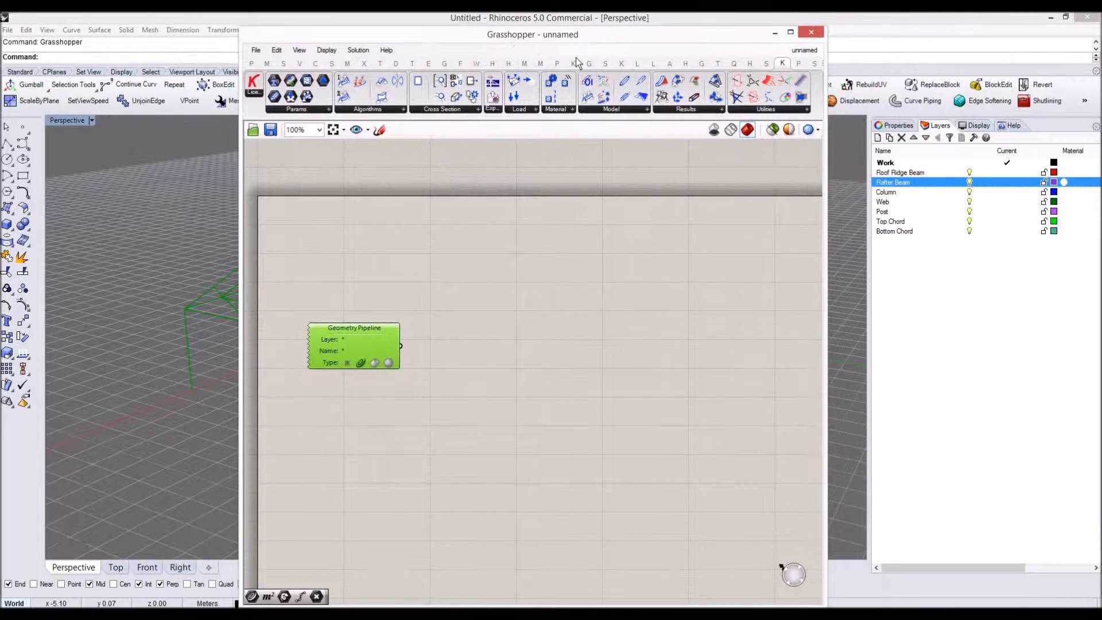
Step: Set pipeline copies to read the Roof Ridge Beam, Column, Web and Post layers
click(900, 173)
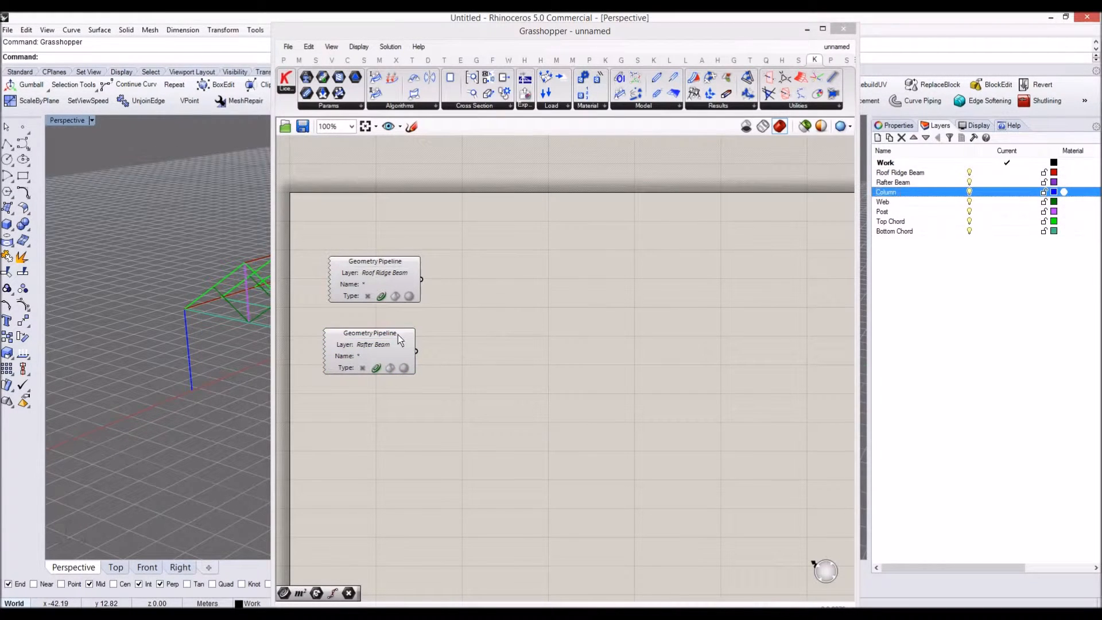
click(368, 345)
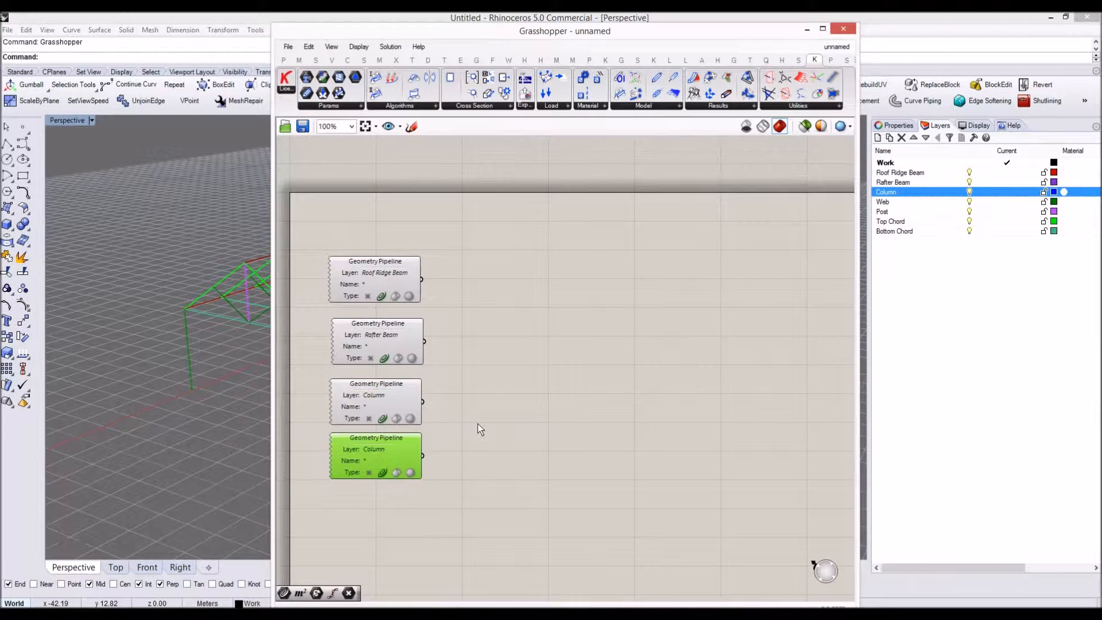
click(914, 202)
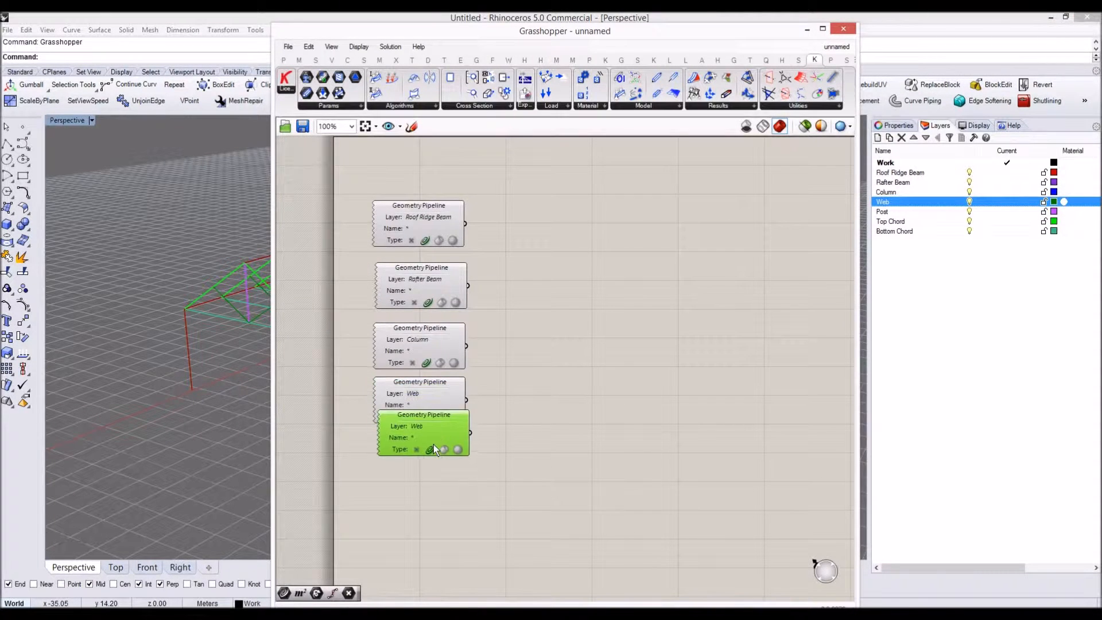
click(883, 212)
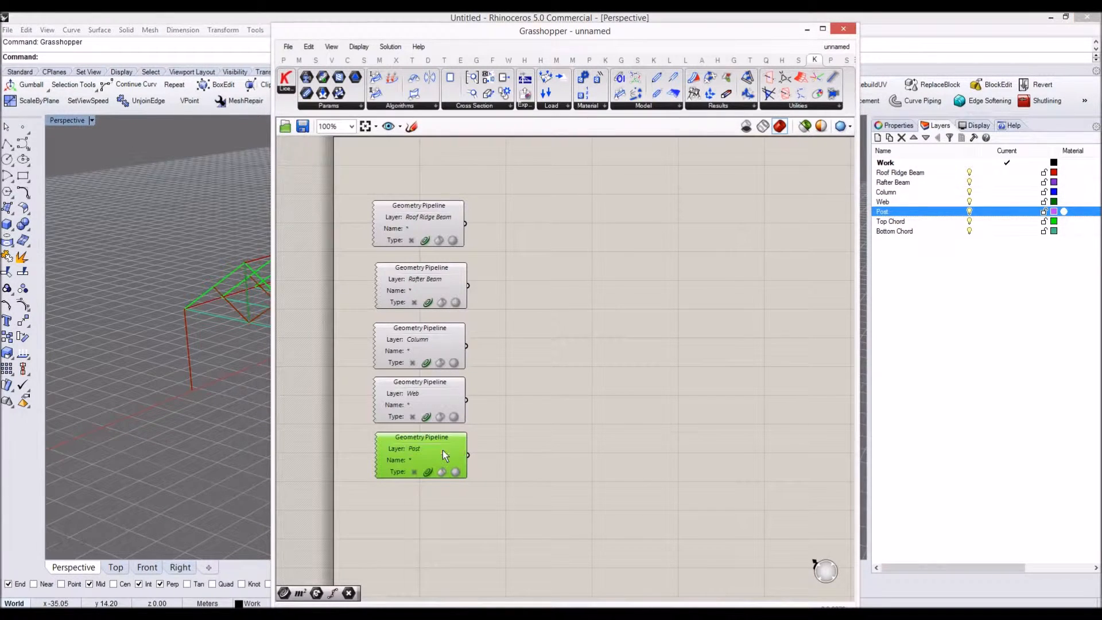
Step: Add pipelines for Top Chord and Bottom Chord, then maximize the Grasshopper window
drag(443, 455, 443, 512)
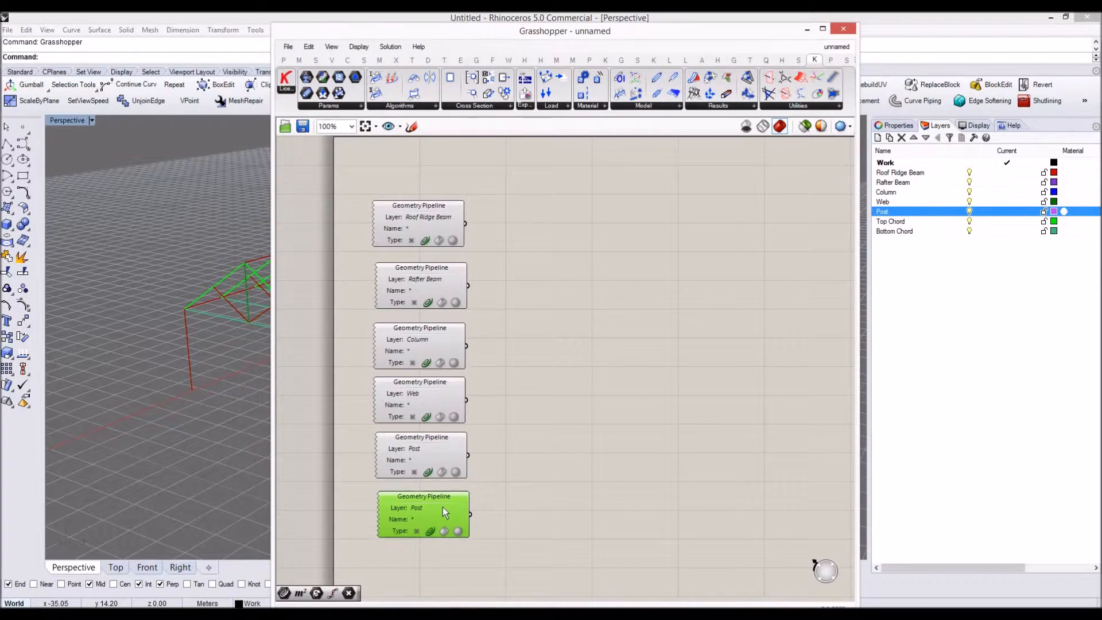
click(893, 220)
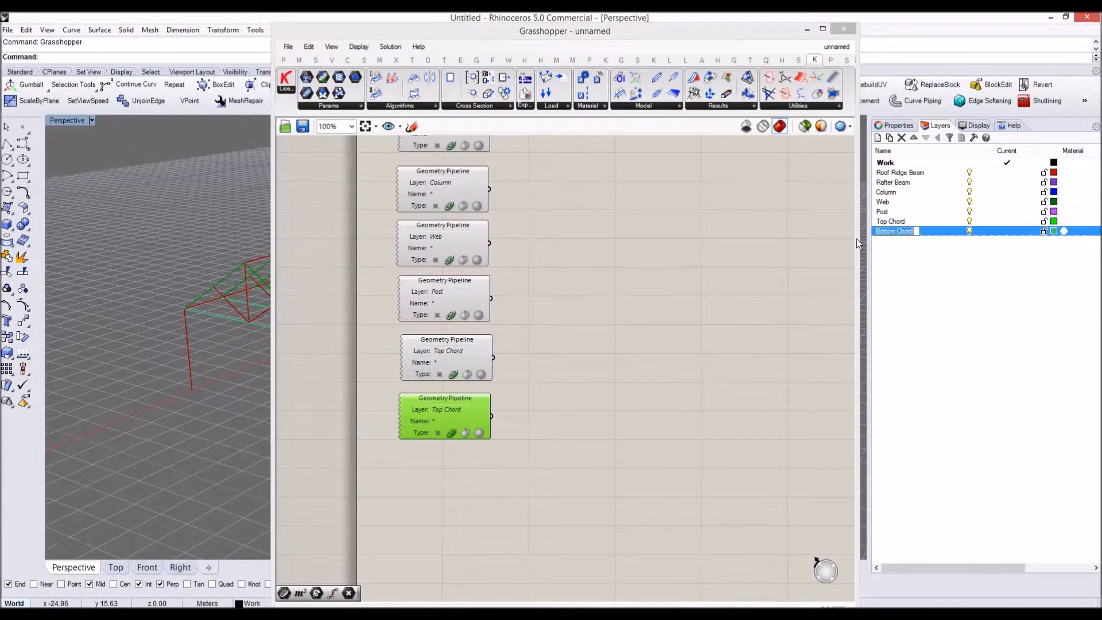
double_click(446, 409)
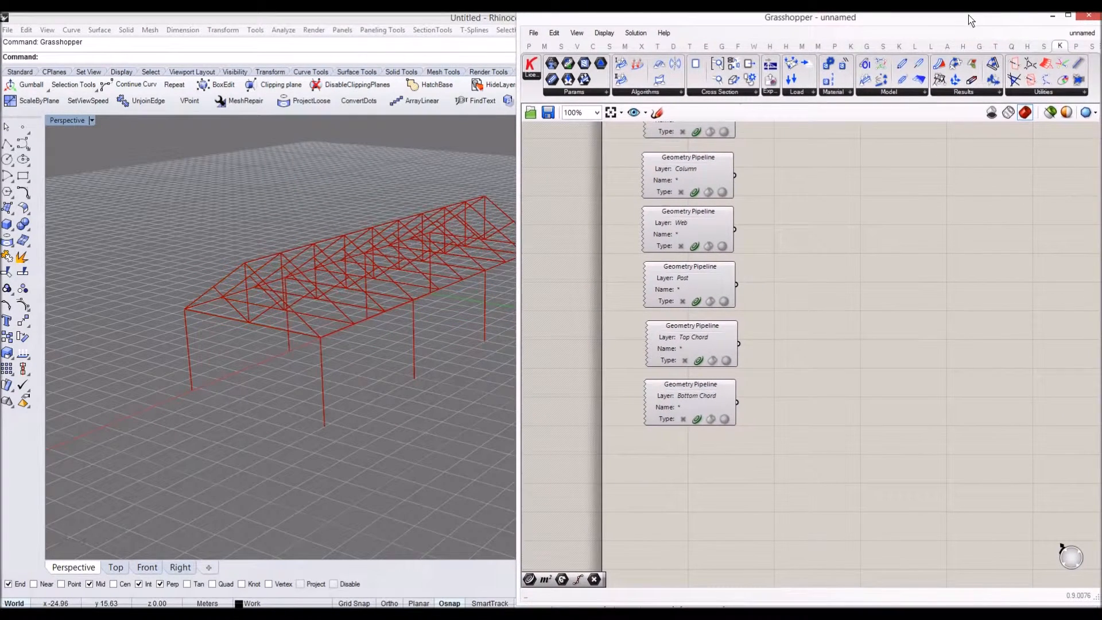
click(1065, 17)
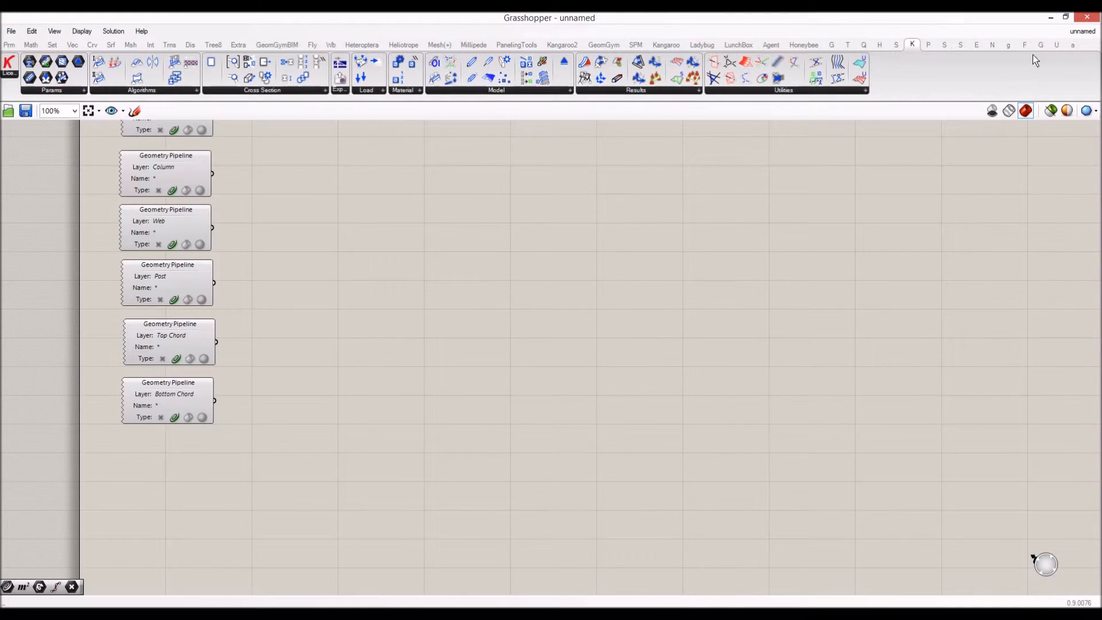